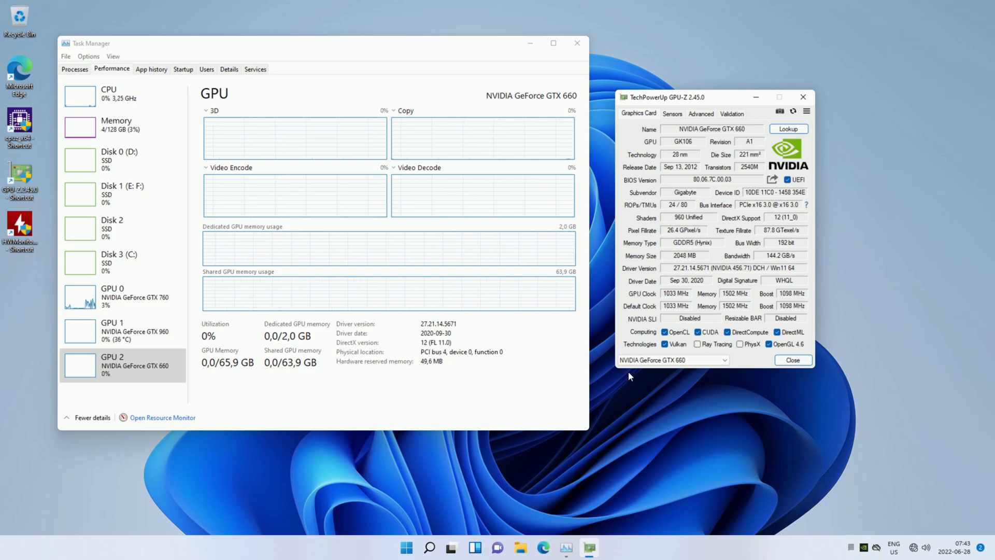
Select the NVIDIA GeForce GTX 760 in GPU-Z's card selector.
{"action": "left_click", "coordinate": [670, 359]}
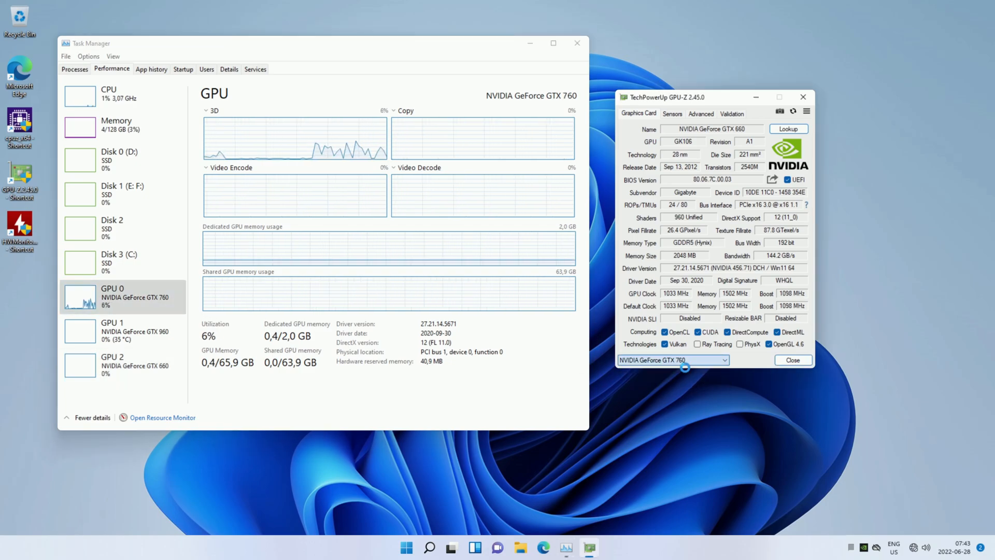